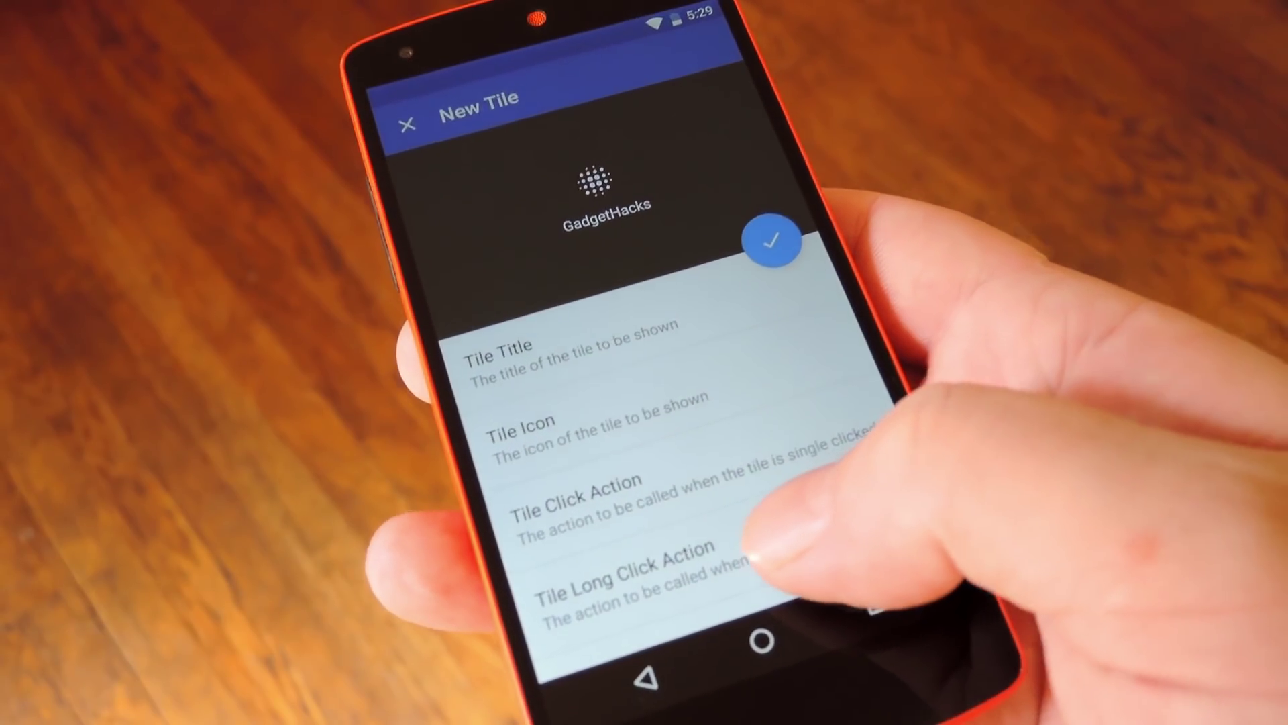
Bring up the long-click action chooser for the GadgetHacks tile.
left_click(637, 583)
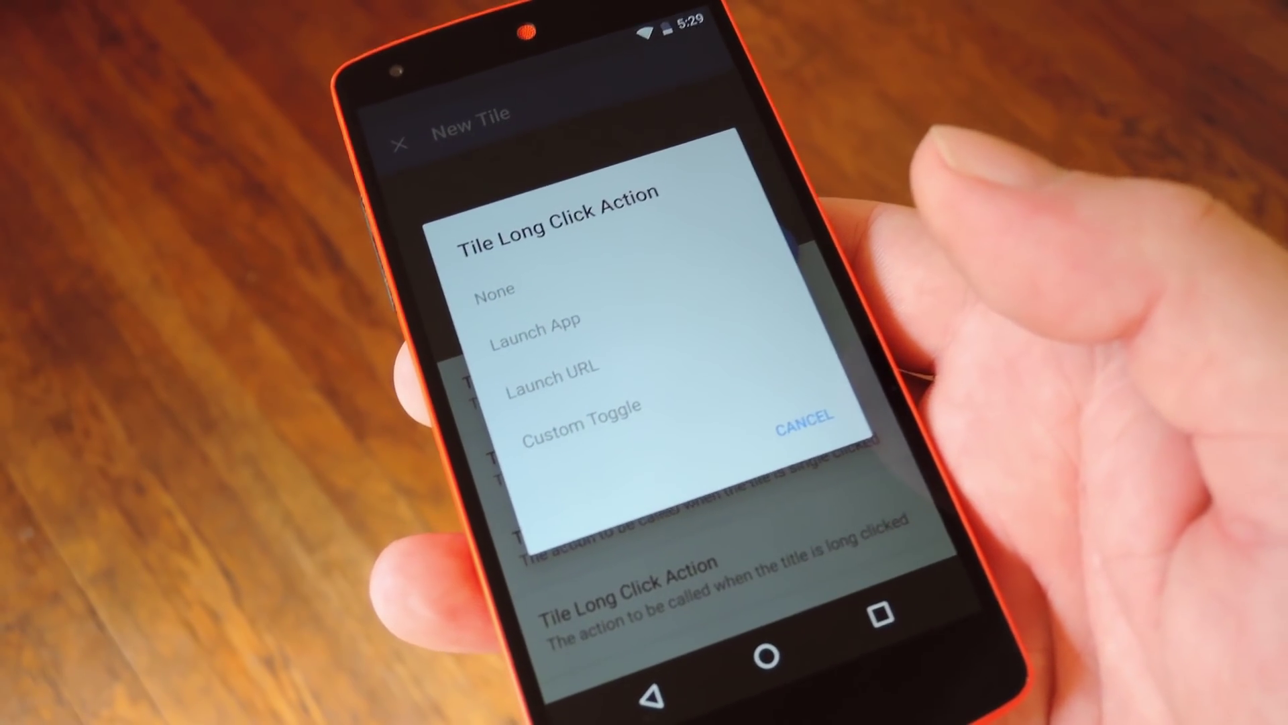